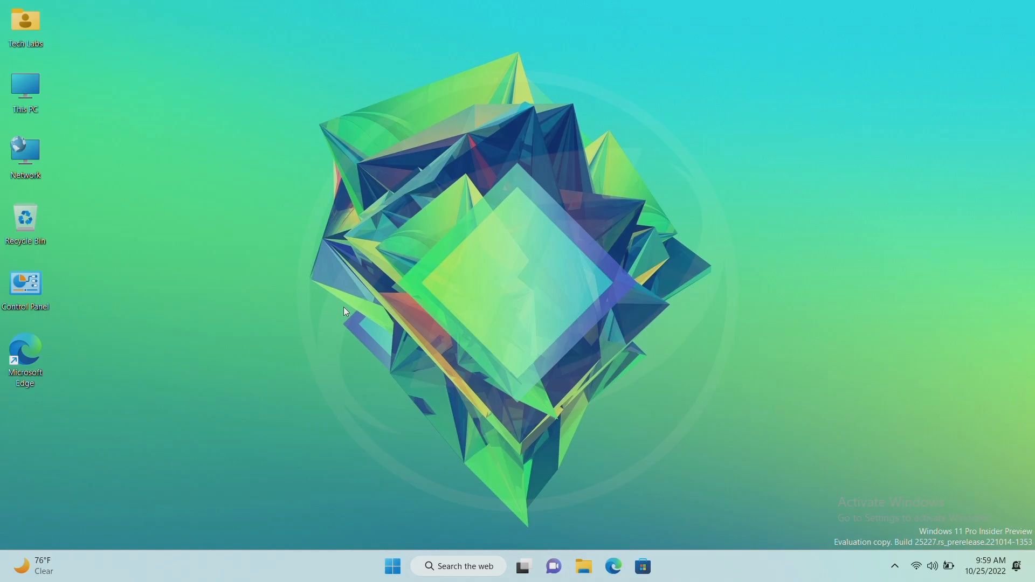
Launch Microsoft Edge from the taskbar
click(33, 566)
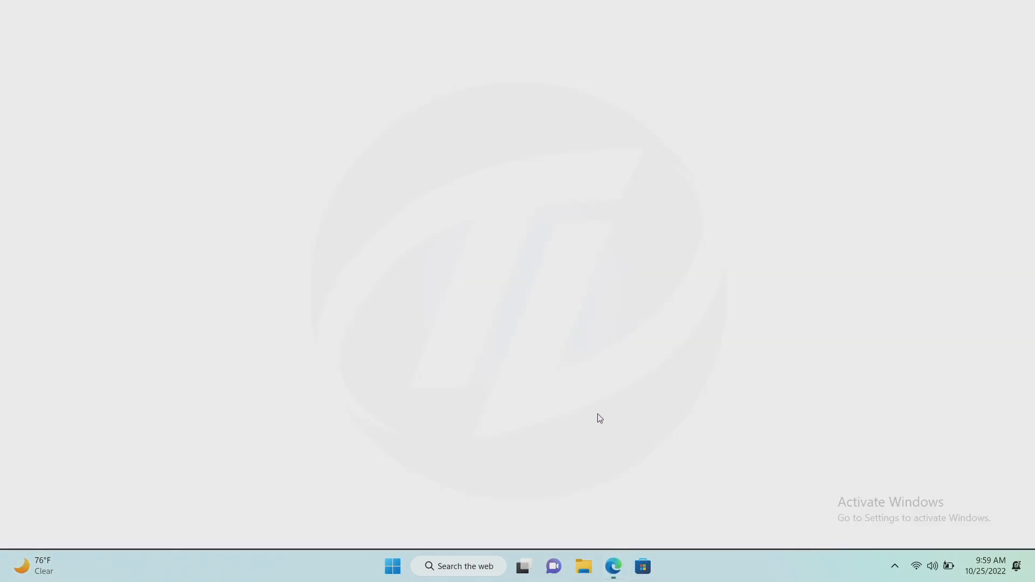
Download ViVeTool-v0.3.2.zip from the ViVe GitHub releases page and show it in Downloads
click(612, 572)
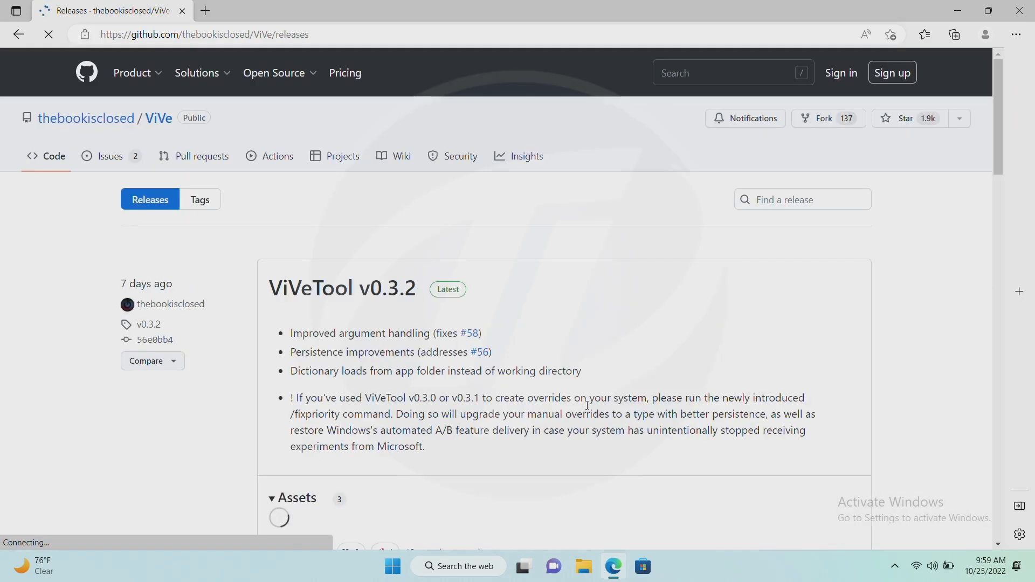
scroll(down, 3)
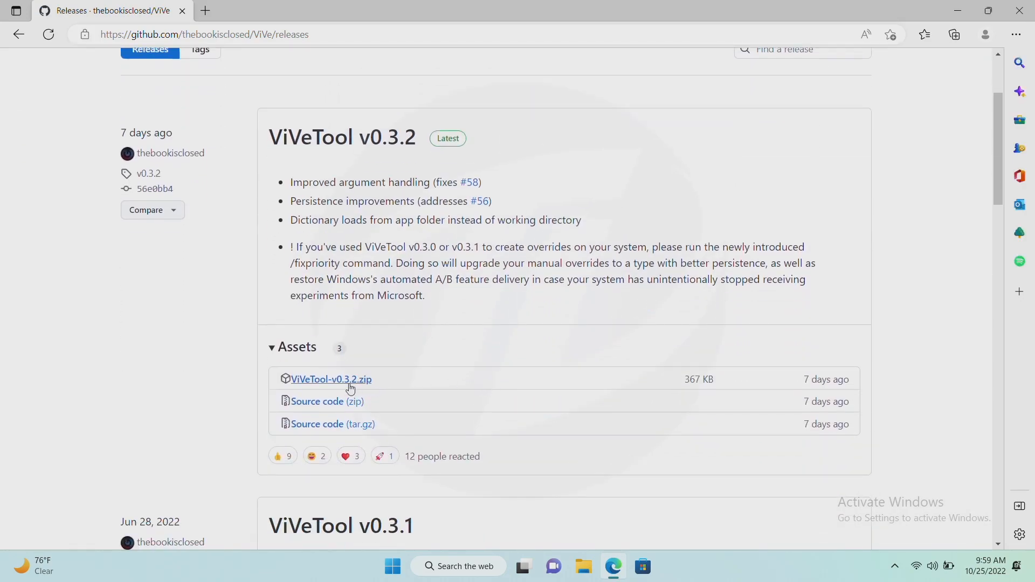
click(331, 378)
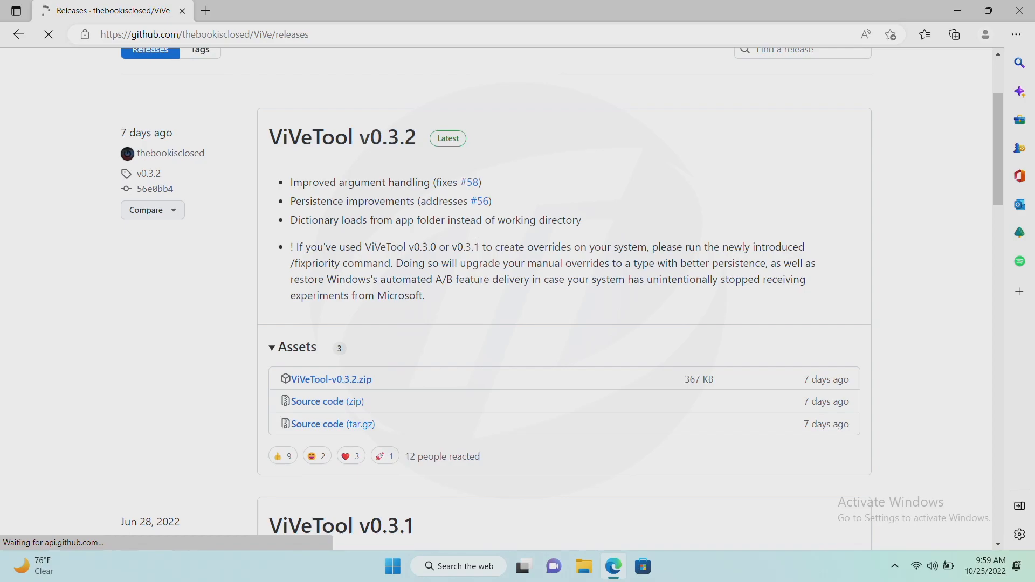
click(953, 34)
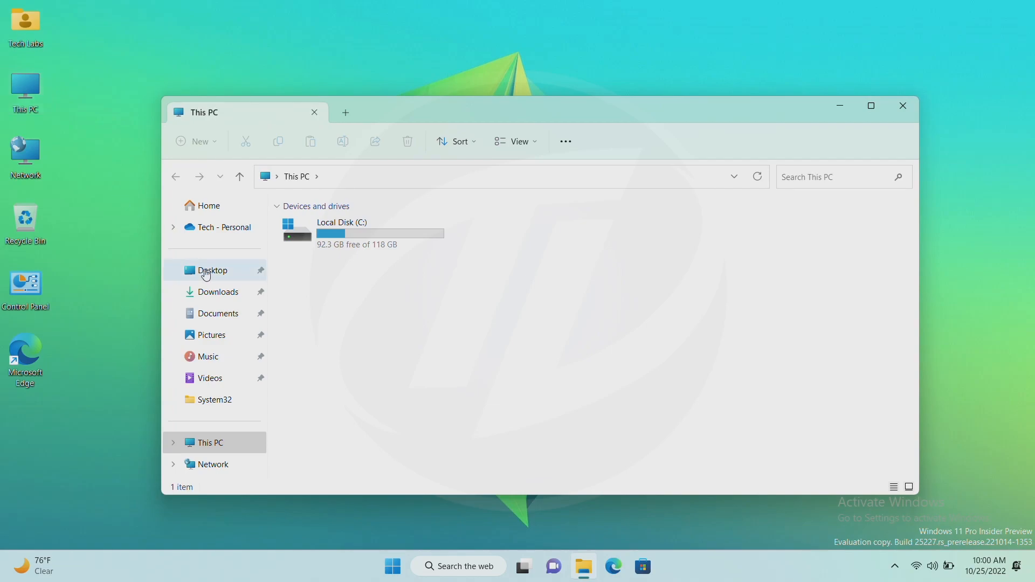
click(219, 292)
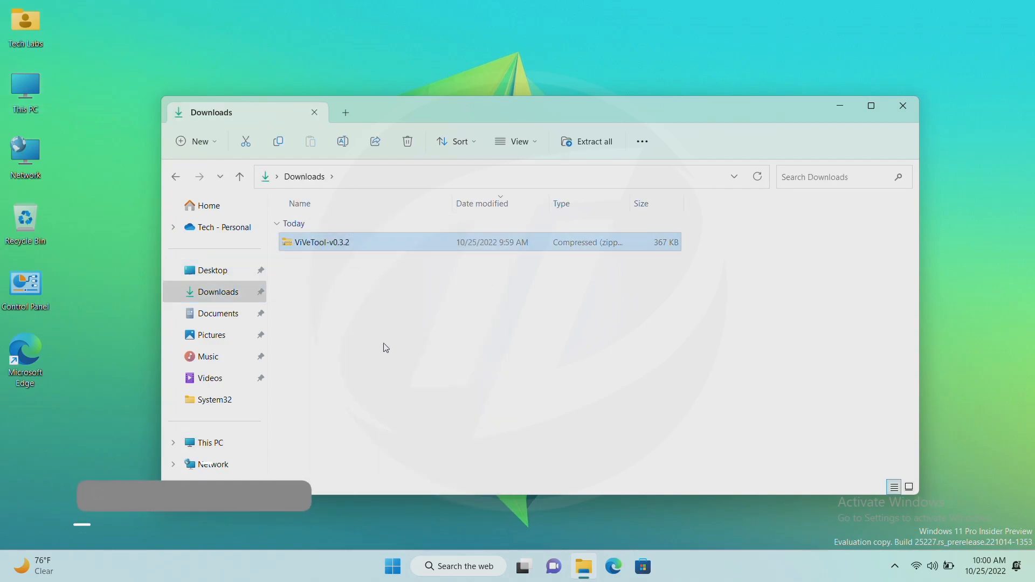
Extract the ViVeTool zip into C:\Windows\System32 via Local Disk (C:) > Windows
click(587, 141)
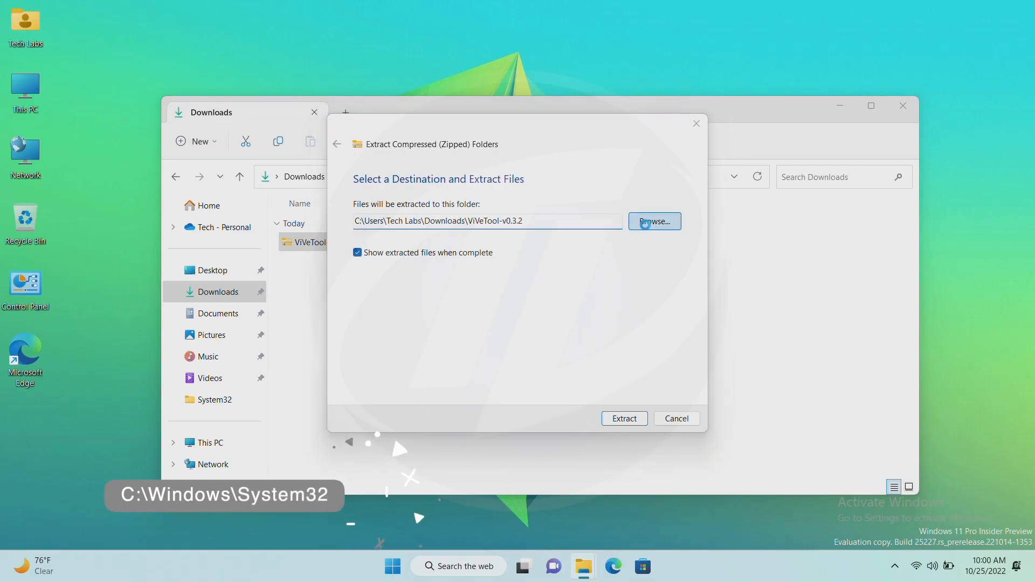
click(654, 221)
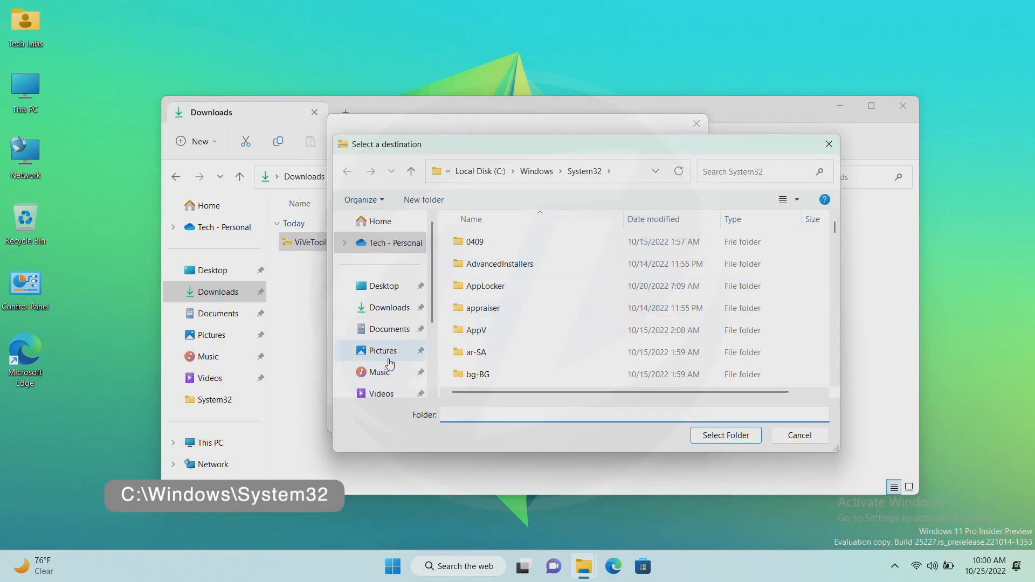
click(382, 351)
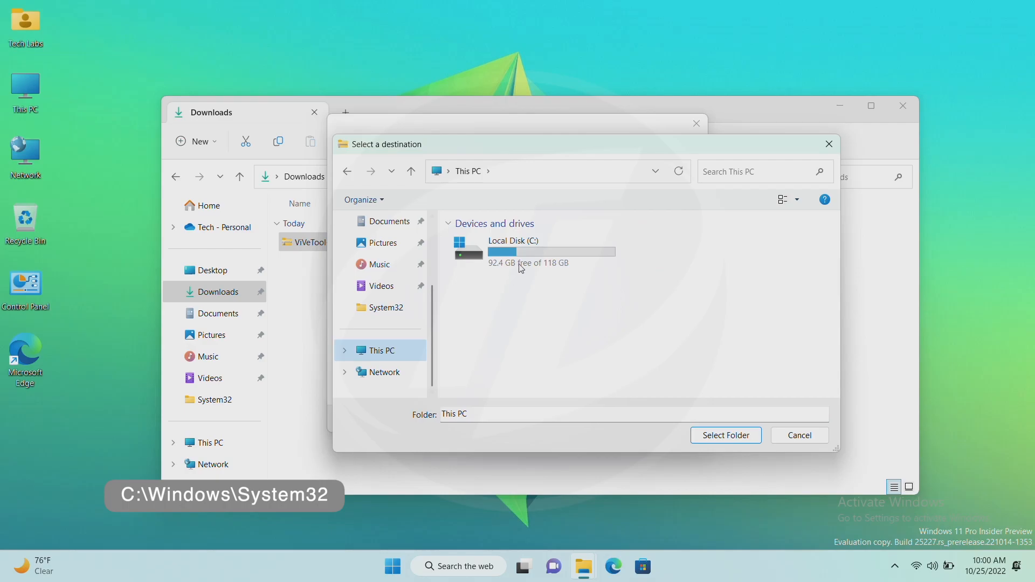
double_click(512, 251)
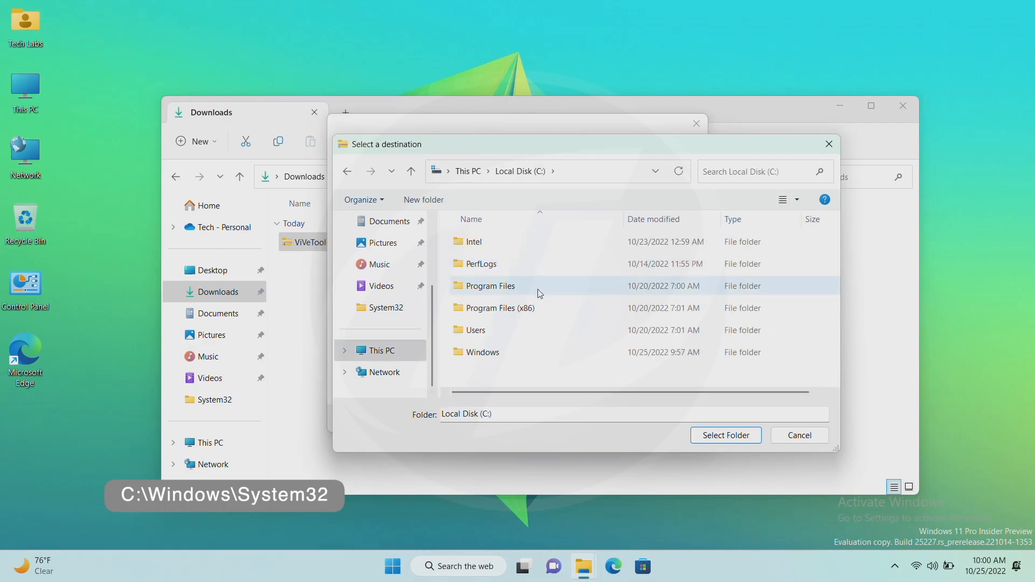
double_click(483, 352)
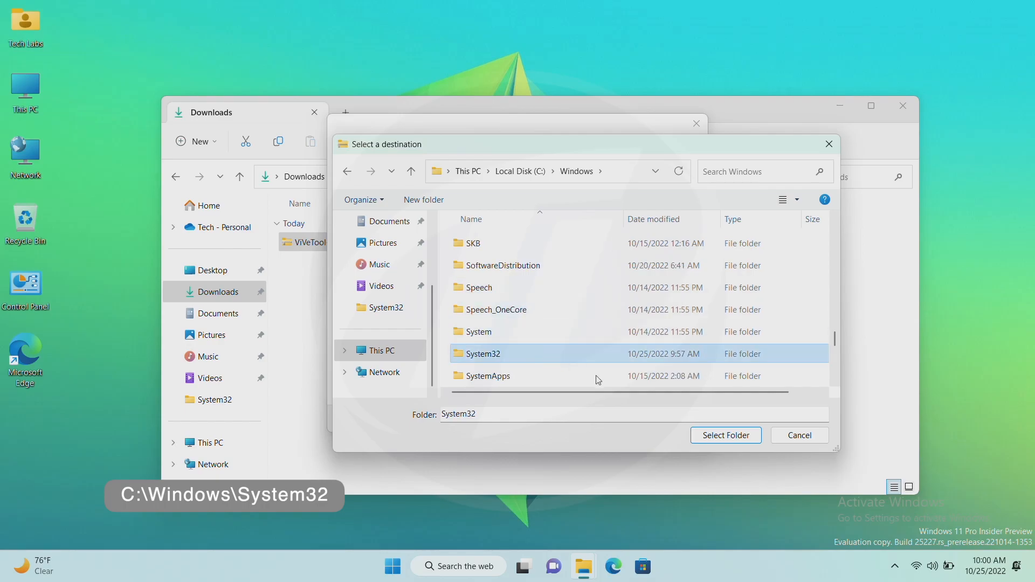
click(725, 435)
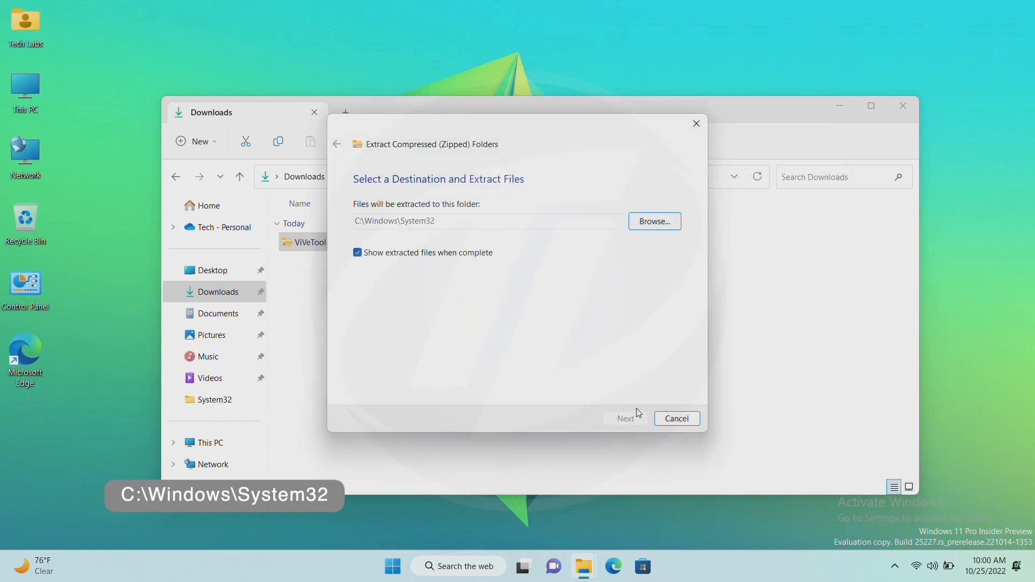
click(625, 418)
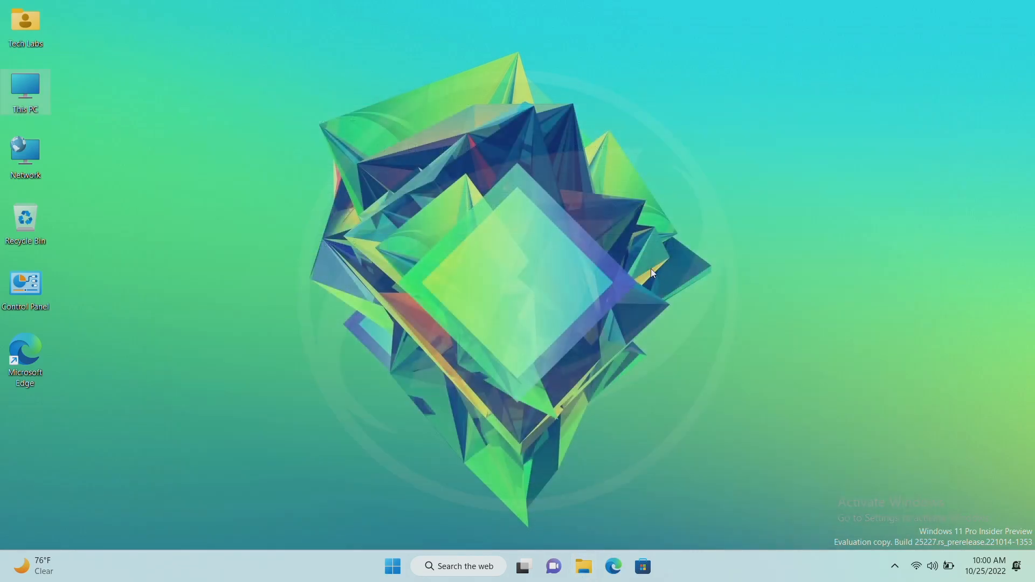
Search for cmd and run Command Prompt as administrator, approving the UAC prompt
text(cmd)
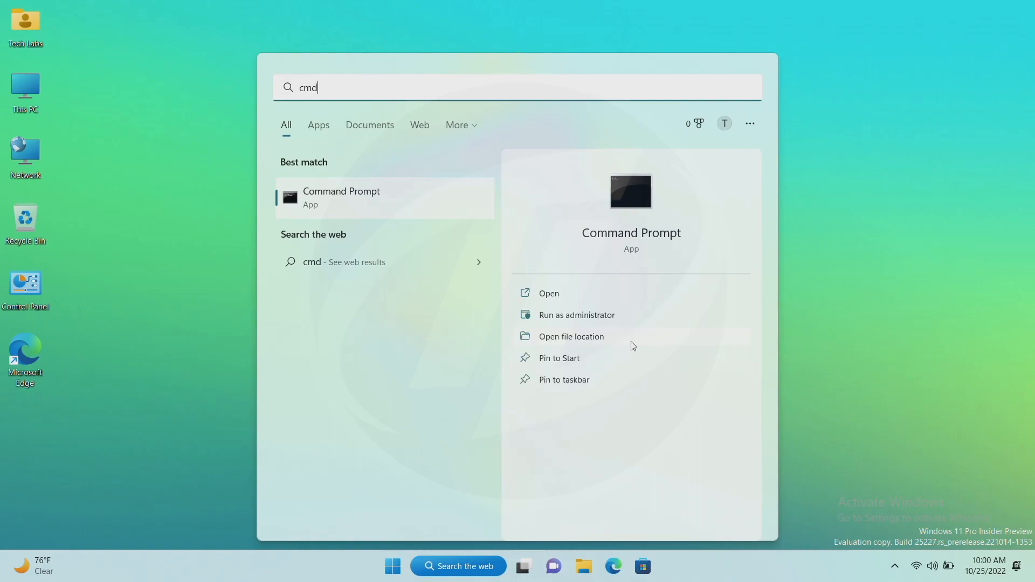
click(576, 315)
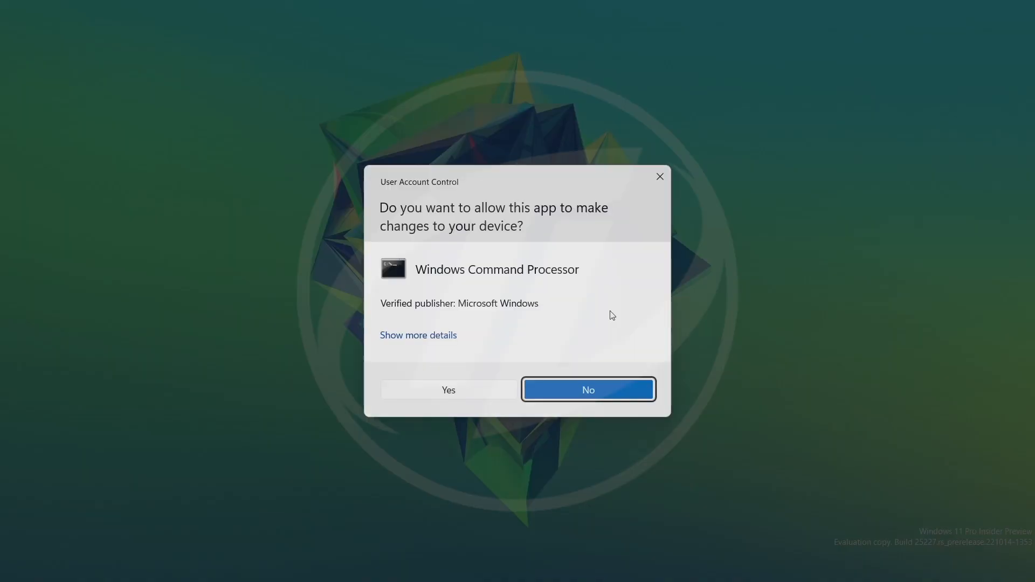
click(448, 389)
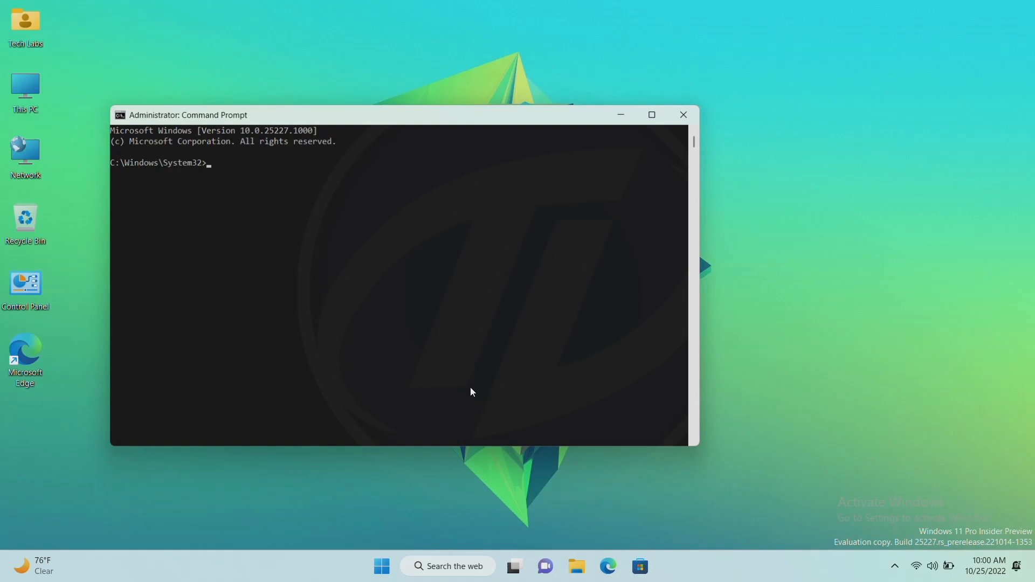
Run vivetool /enable /id:40772499 and get the success message
text(vivetool)
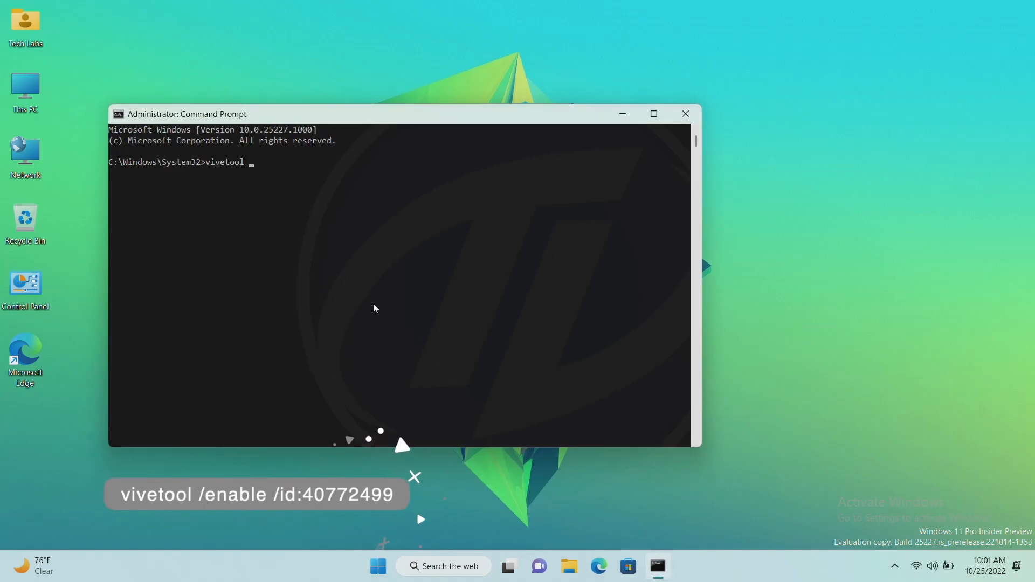
text(/enab)
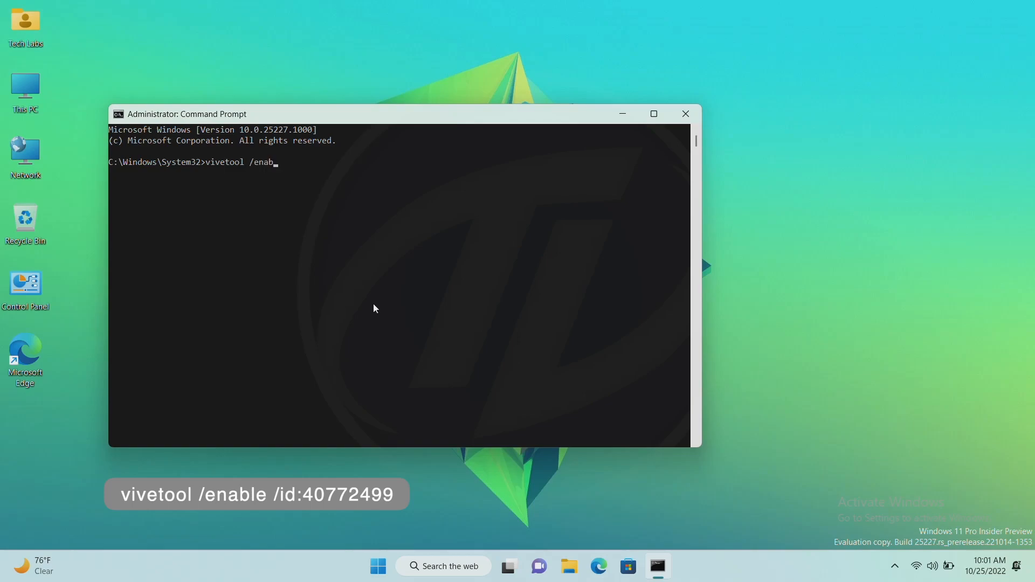
text(le /id:4)
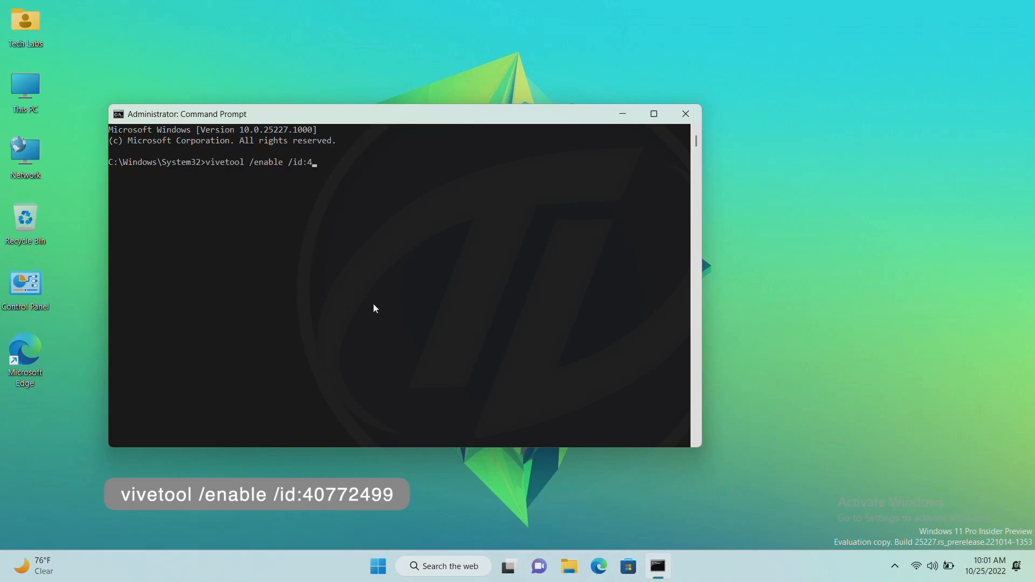
text(077)
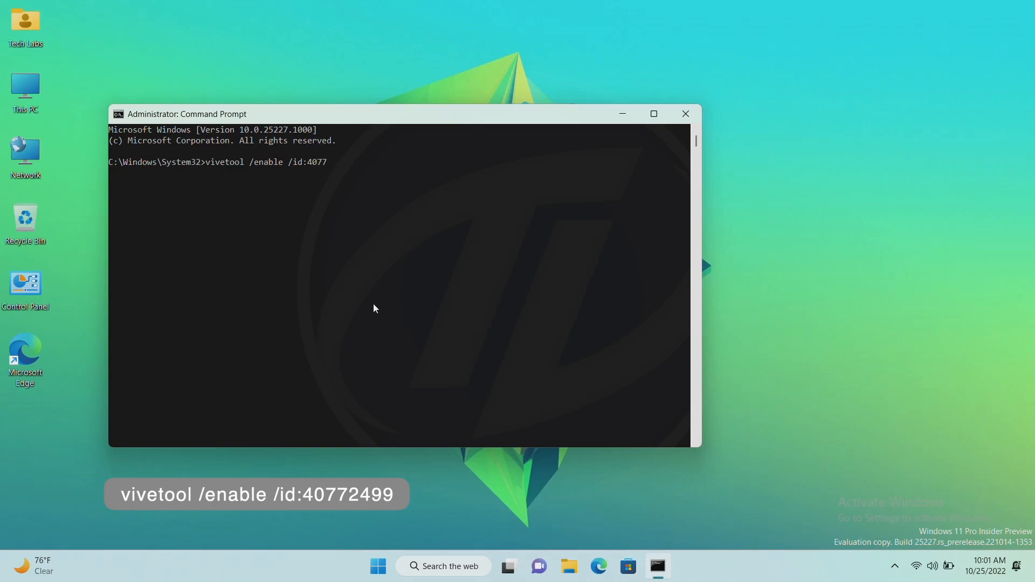
text(2499)
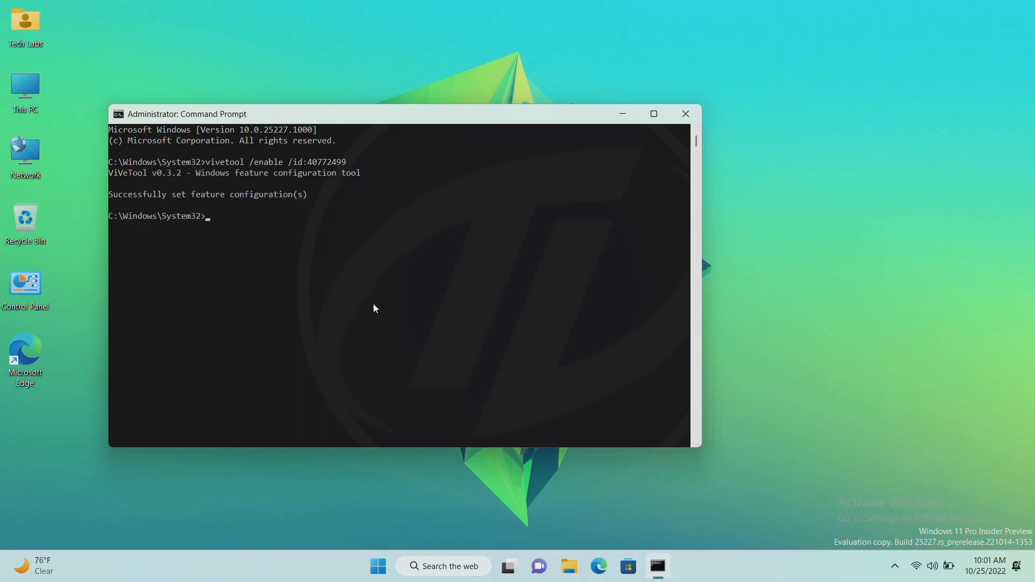
mouse_move(425, 219)
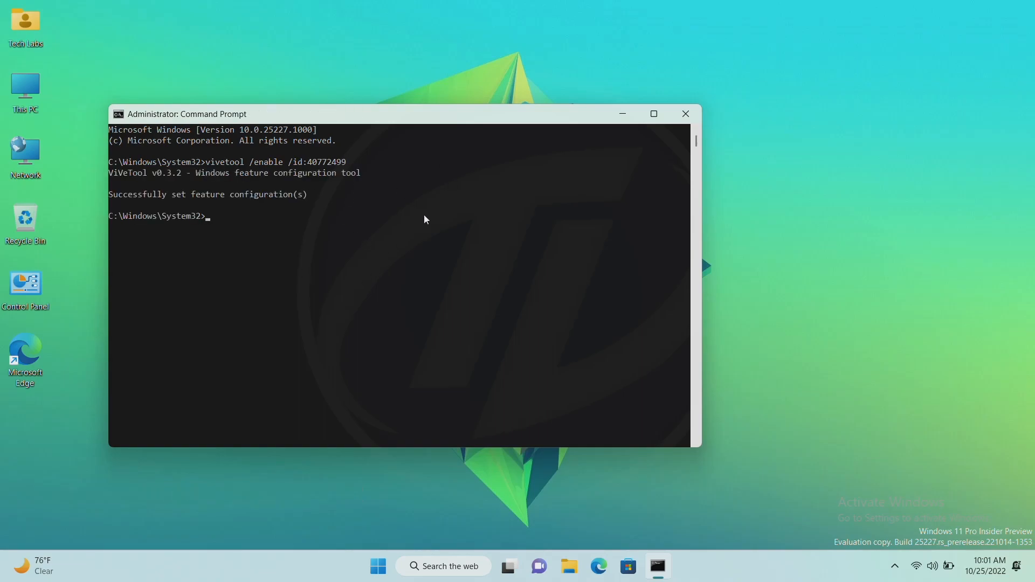
mouse_move(686, 113)
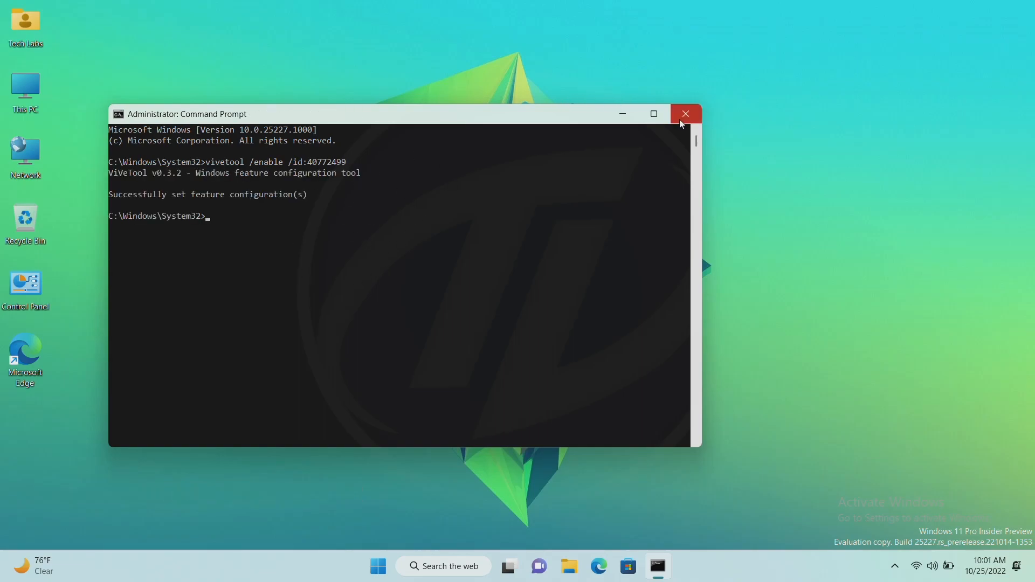
Restart Windows from the Start menu power options so the feature takes effect
click(391, 566)
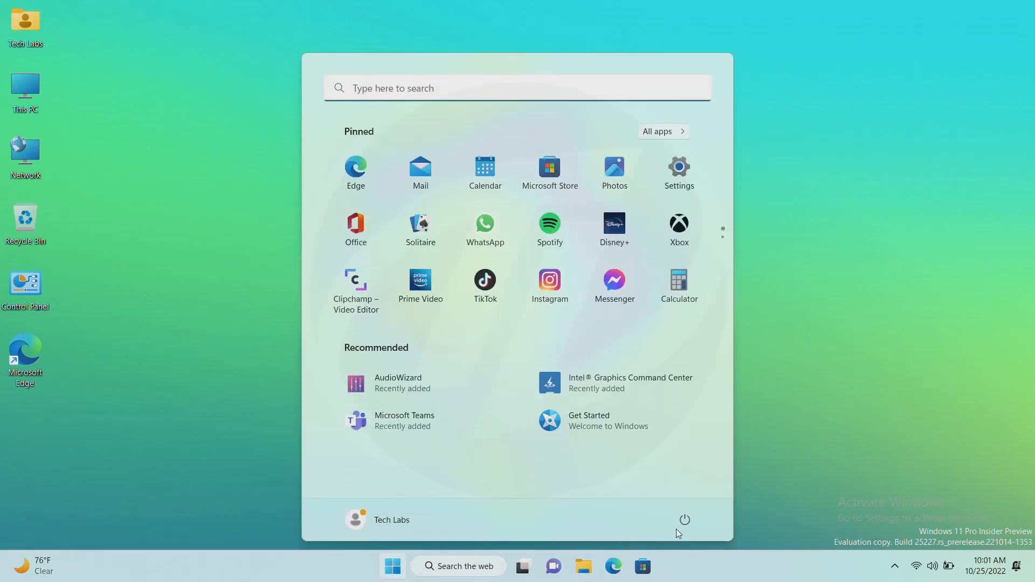
click(685, 520)
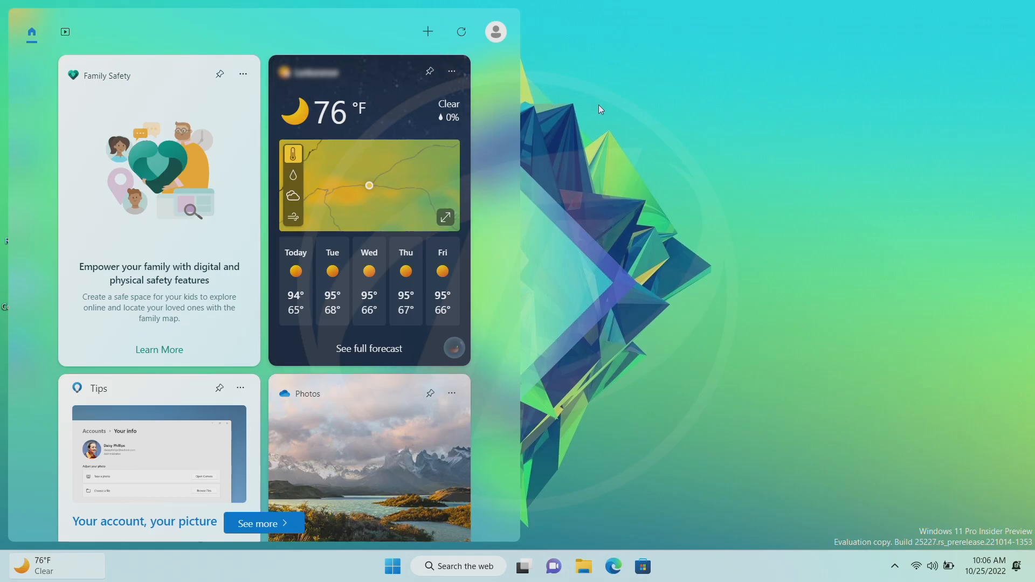
mouse_move(586, 132)
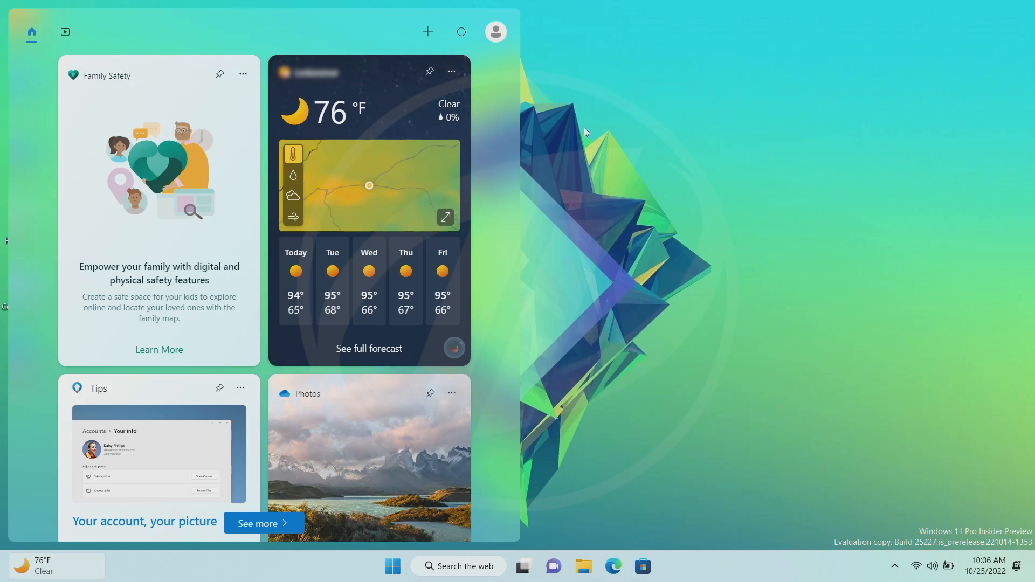